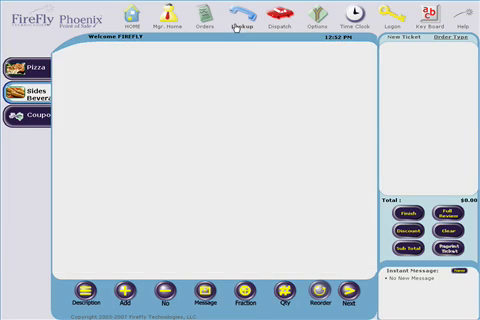
# Show driving directions from the store to the delivery order's customer address
pyautogui.click(238, 14)
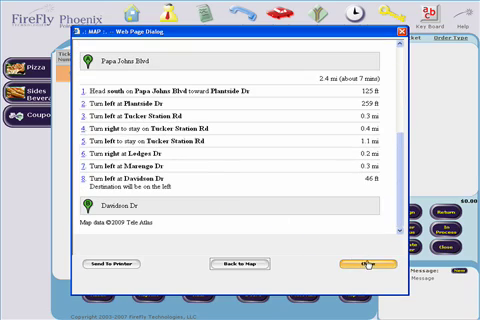
# Show the driver's status screen with financial summary and cash due total
pyautogui.click(360, 266)
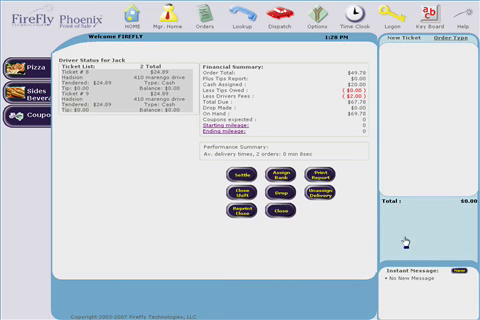
pyautogui.moveTo(250, 196)
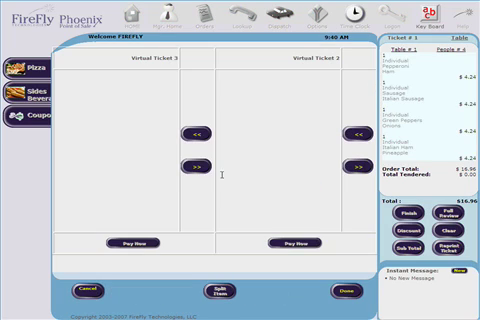
pyautogui.moveTo(110, 244)
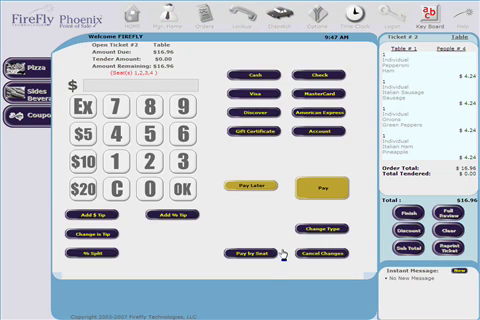
# Select a table's ticket from the floor layout and proceed to the payment screen
pyautogui.click(244, 250)
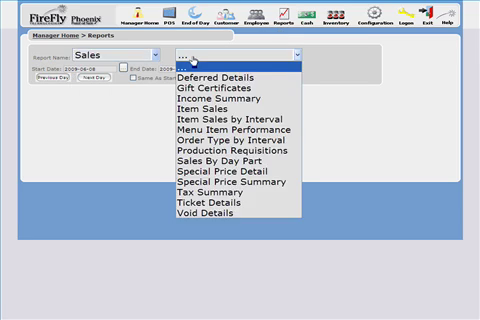
pyautogui.moveTo(220, 210)
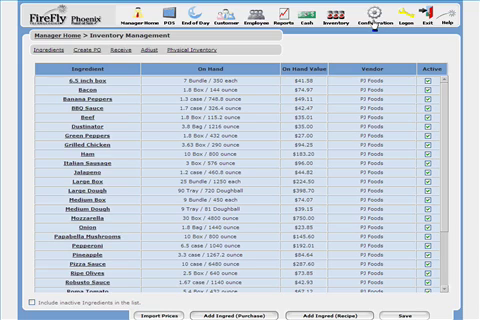
# Go to Configuration in Phoenix Manager and show the Manage Configuration functions page
pyautogui.click(348, 20)
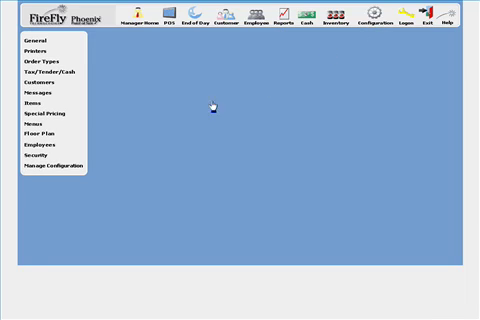
pyautogui.click(48, 168)
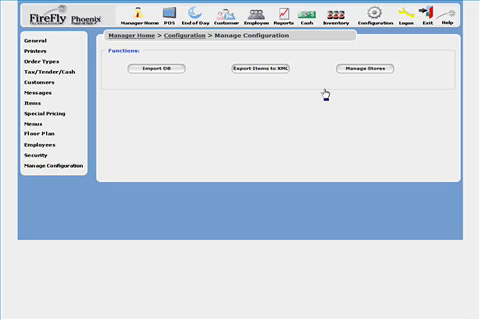